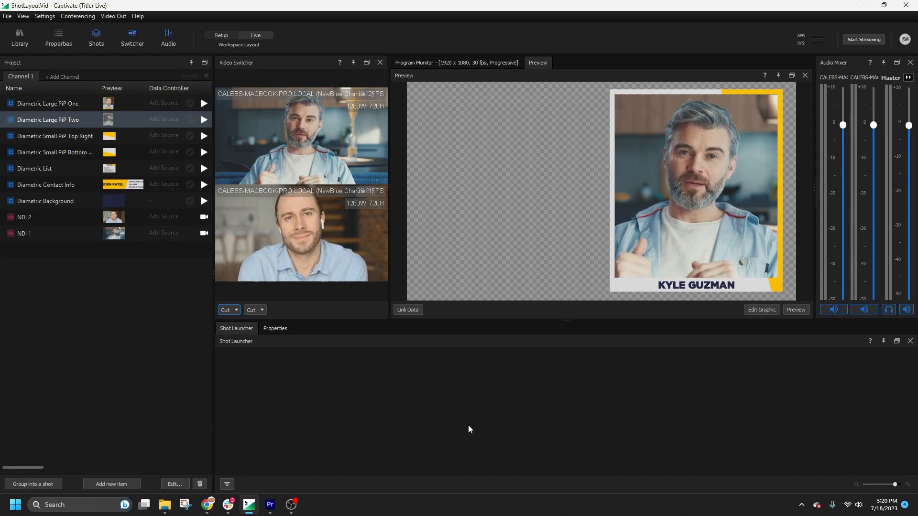
mouse_move(462, 430)
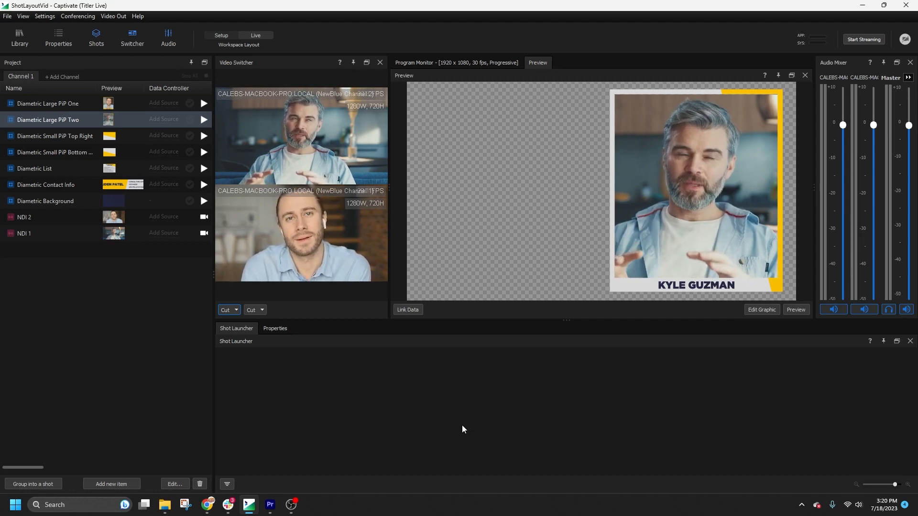
mouse_move(81, 175)
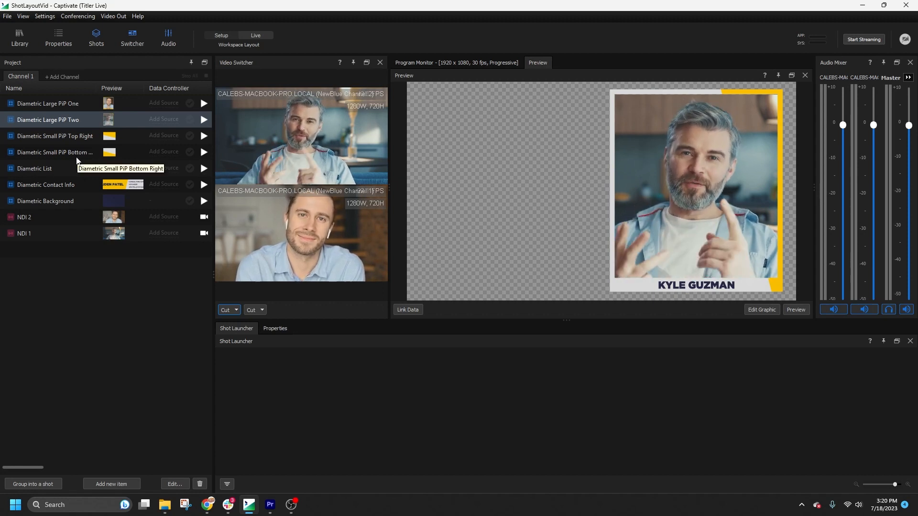
Select Diametric Large PiP One, Large PiP Two and Background together for grouping
left_click(47, 104)
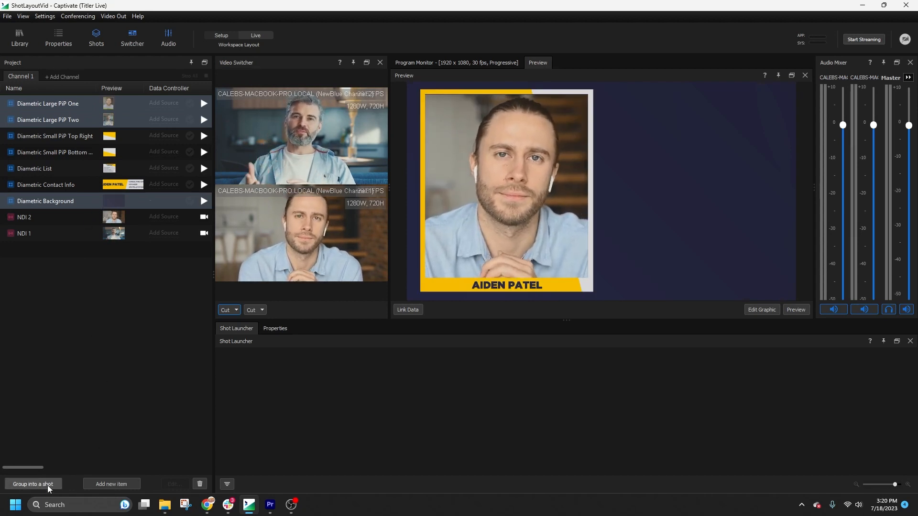
Group the three graphics into a new shot 'Shot', play it briefly and take it off air
left_click(33, 484)
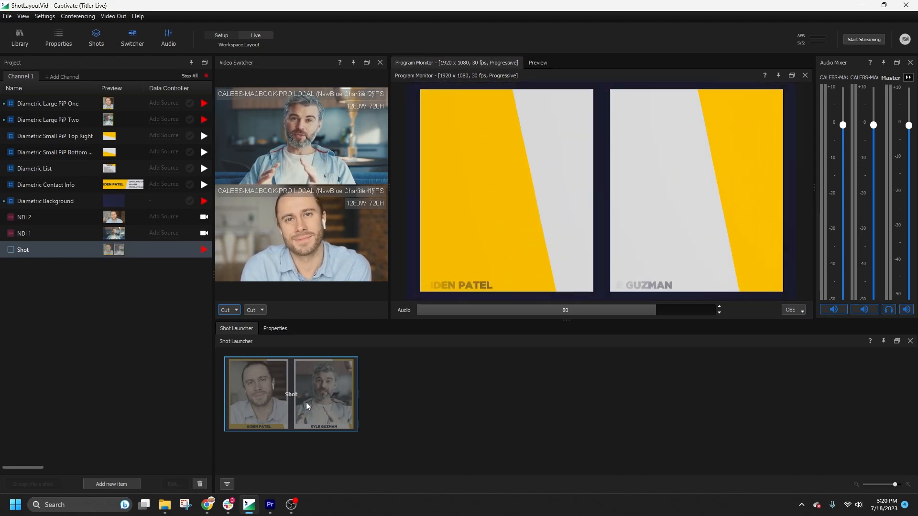
left_click(290, 393)
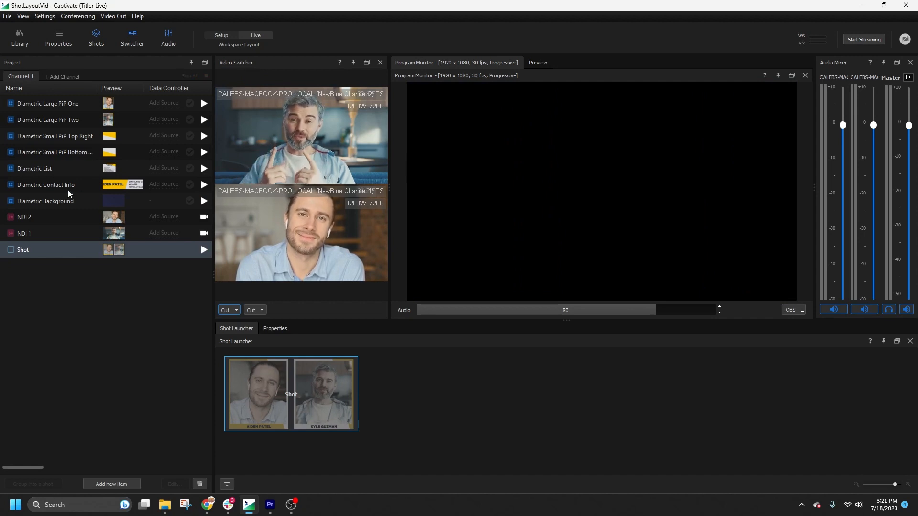
Group Small PiP Top Right and Contact Info into Shot 1, then show Shot's layout properties
left_click(111, 484)
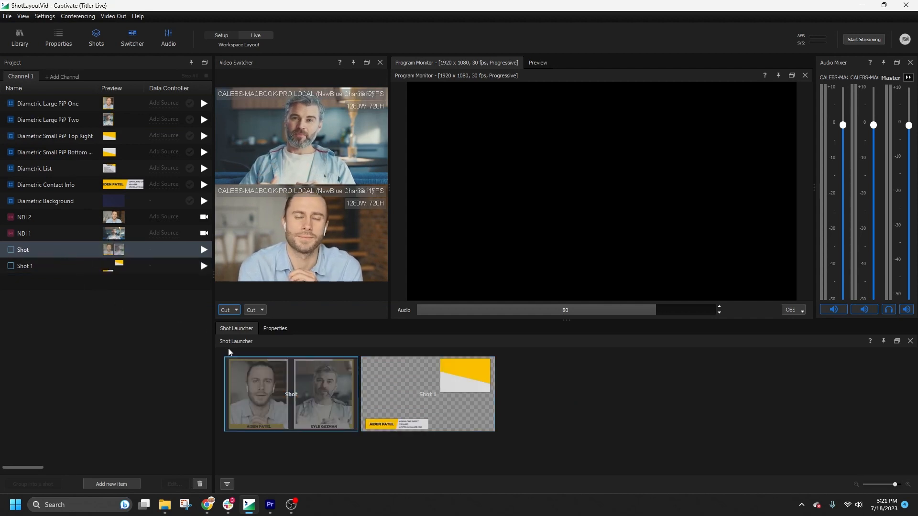
left_click(274, 328)
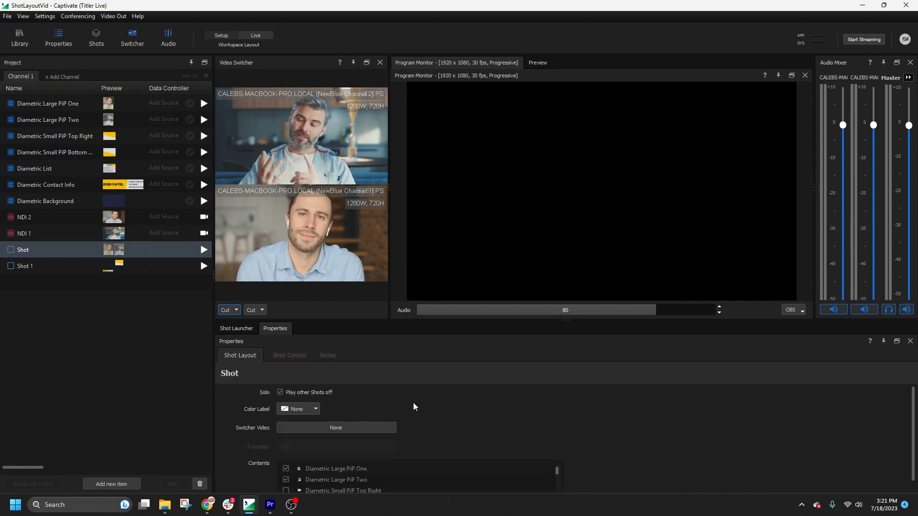
mouse_move(280, 392)
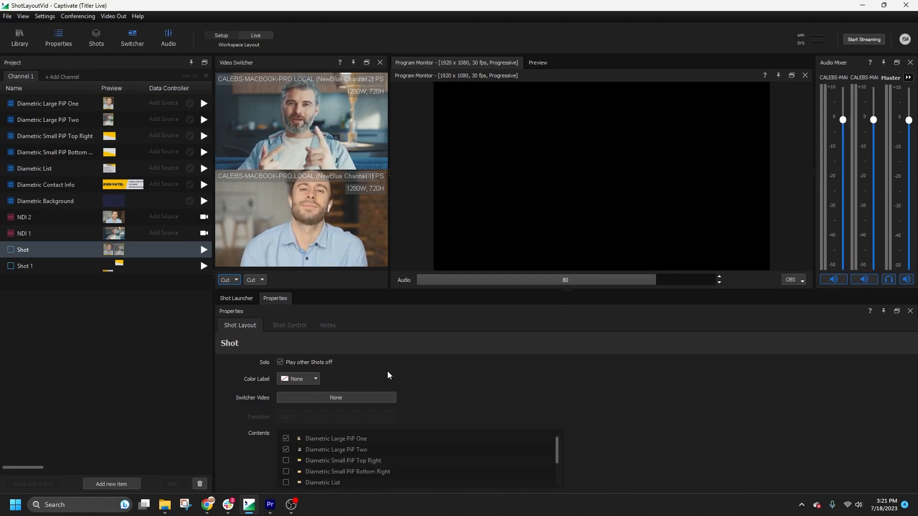
mouse_move(351, 376)
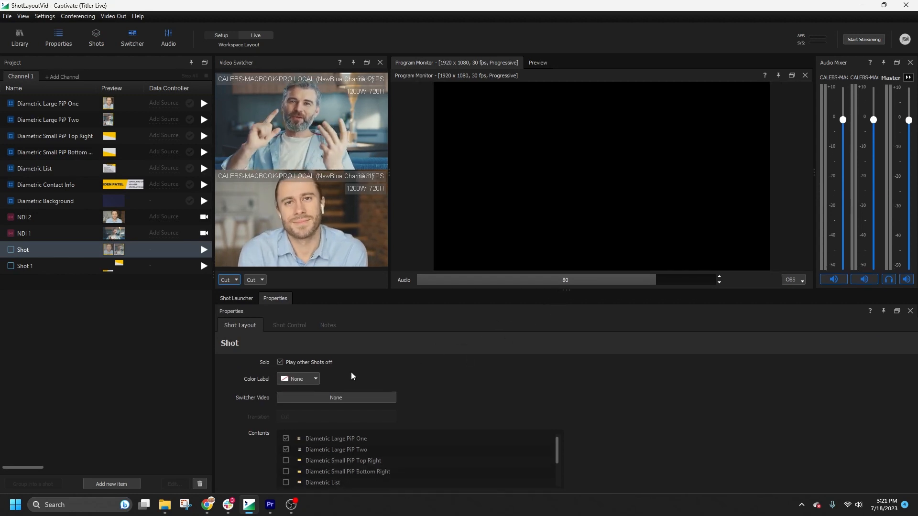
Toggle Shot's solo playback off and back on in its properties
left_click(280, 362)
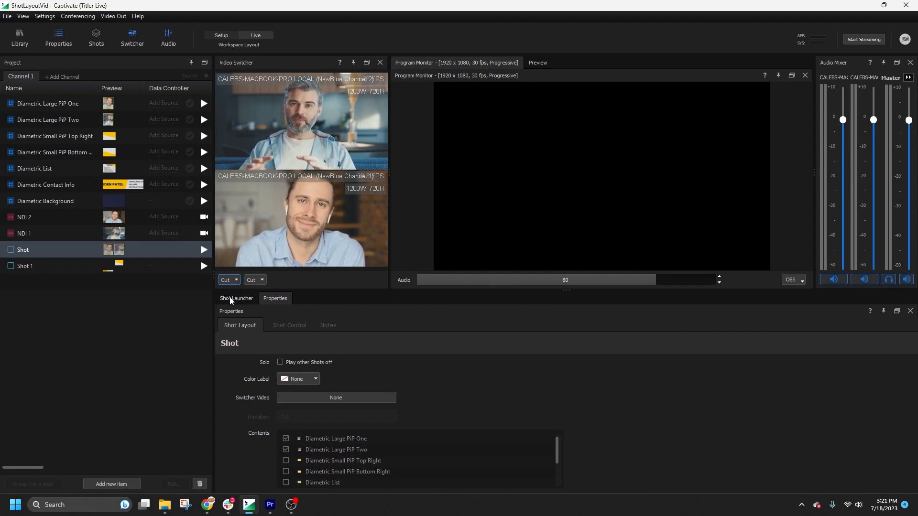
left_click(236, 298)
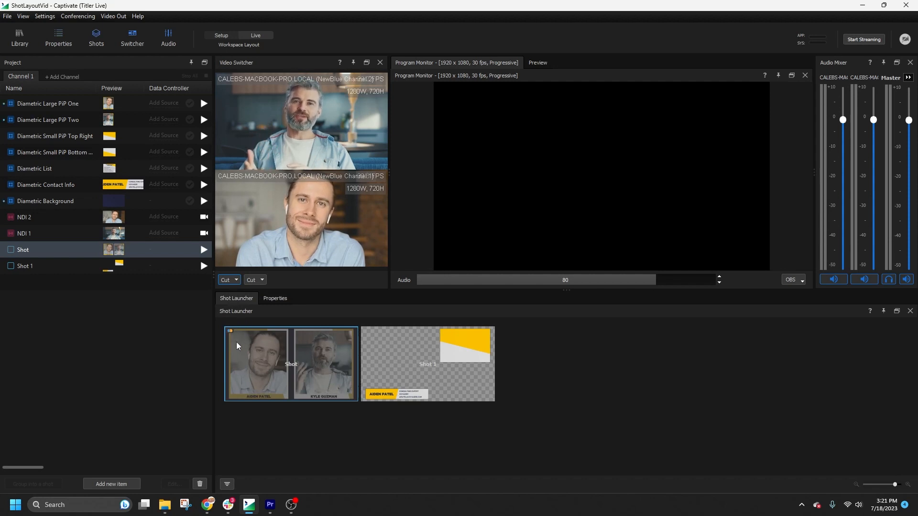
left_click(274, 299)
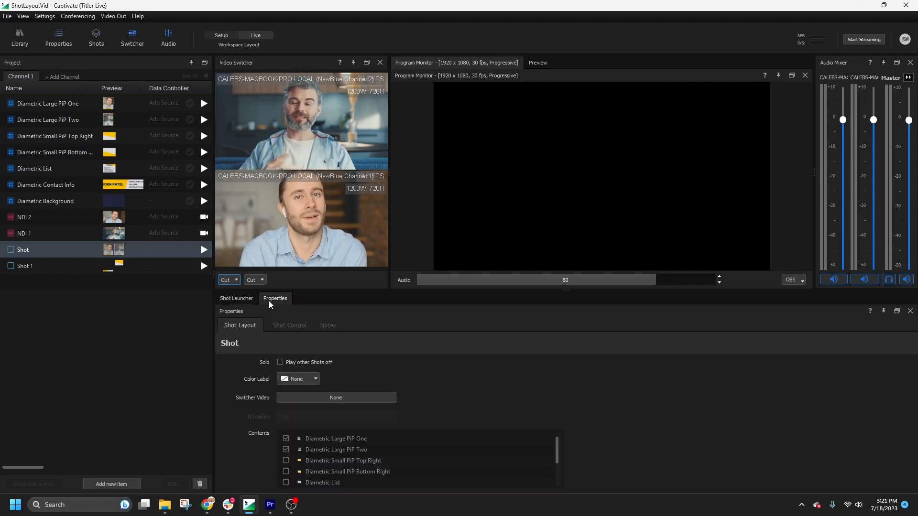
left_click(280, 361)
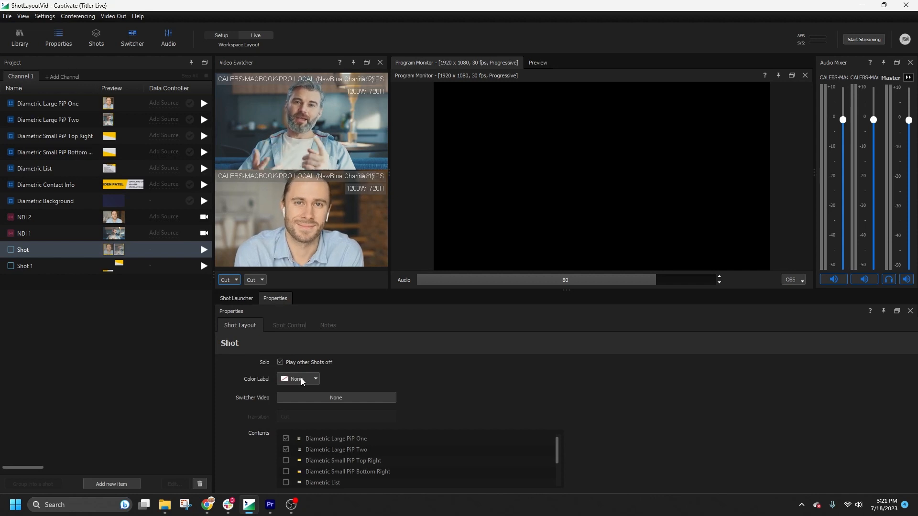
Label Shot blue, select Shot 1 and return to the Shot Launcher view
left_click(299, 379)
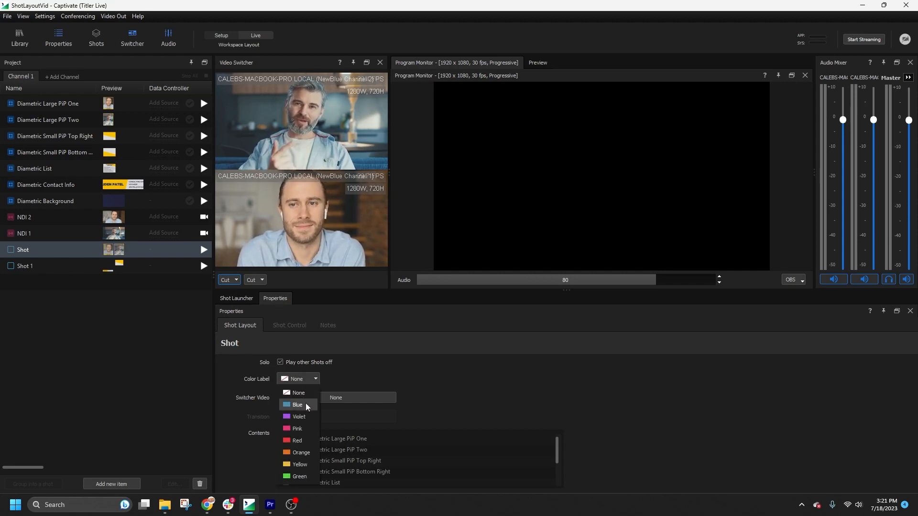
left_click(297, 405)
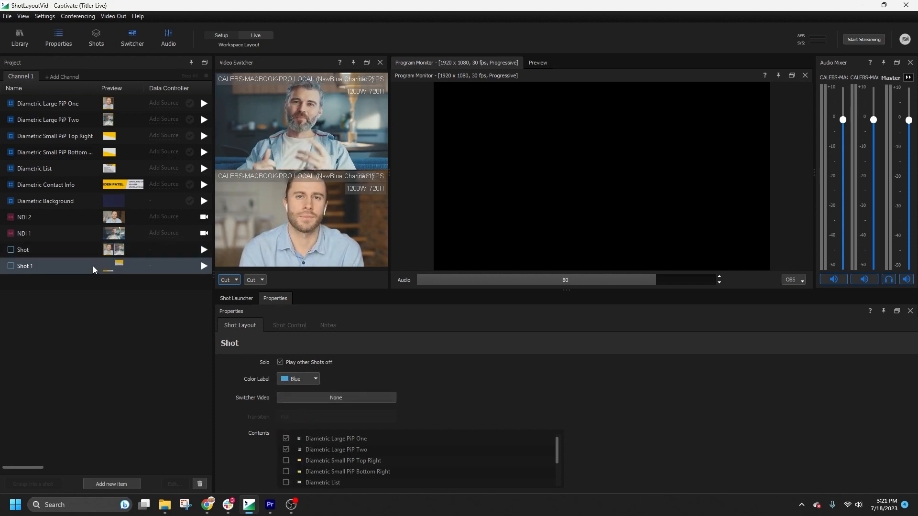
left_click(25, 266)
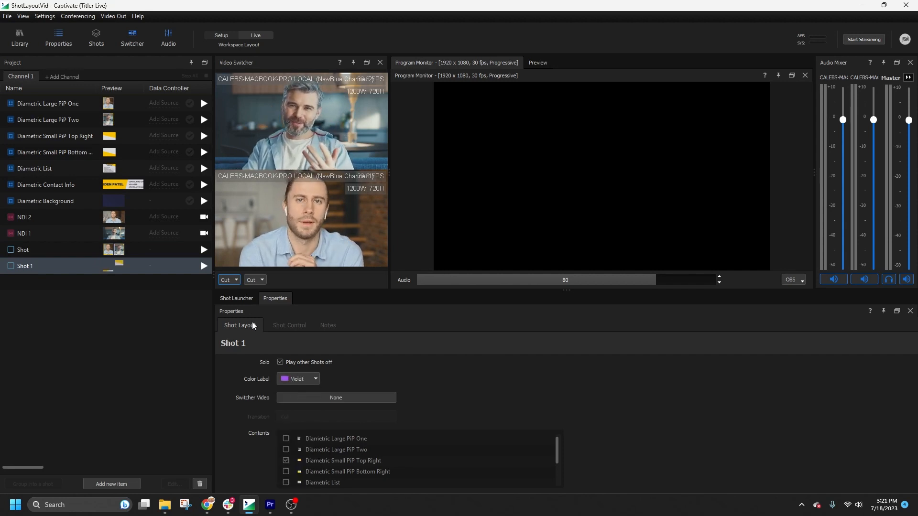
left_click(236, 299)
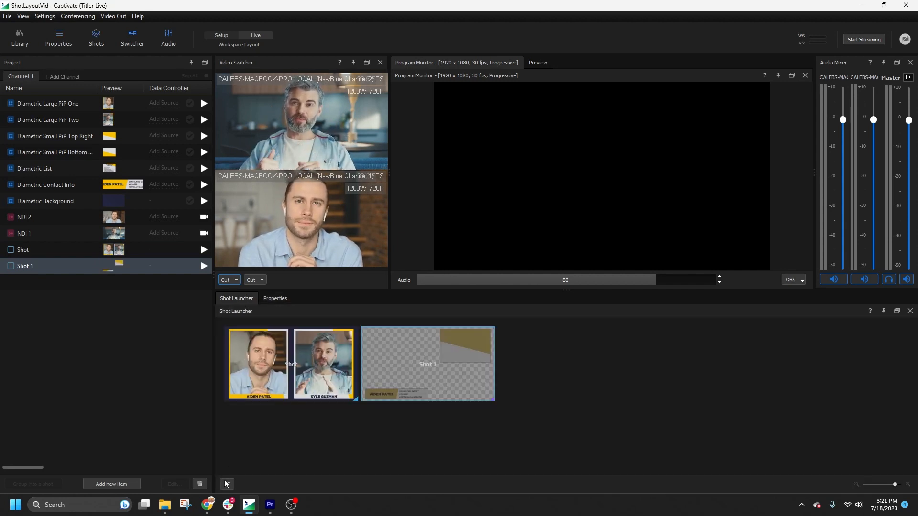
Use the launcher's sort/filter options to add the contact-info Shot 1, then show its layout settings
left_click(225, 484)
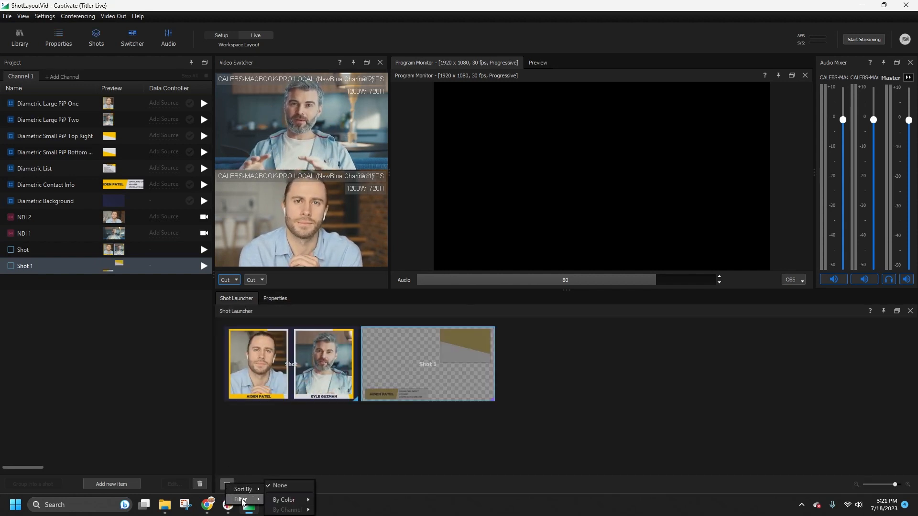
mouse_move(242, 489)
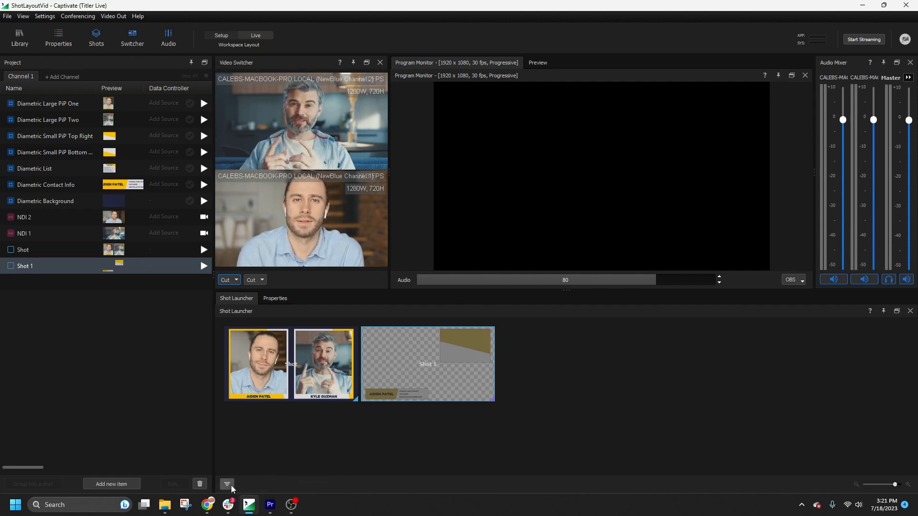
left_click(226, 484)
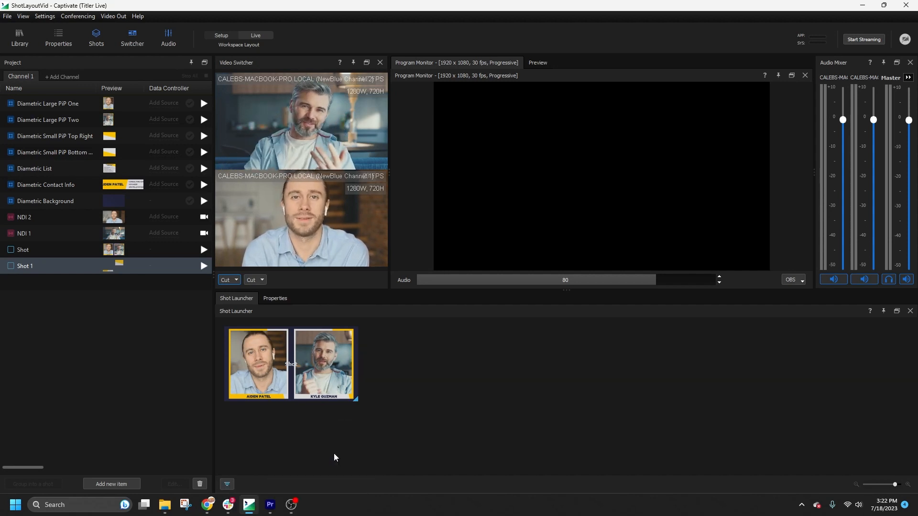
left_click(227, 483)
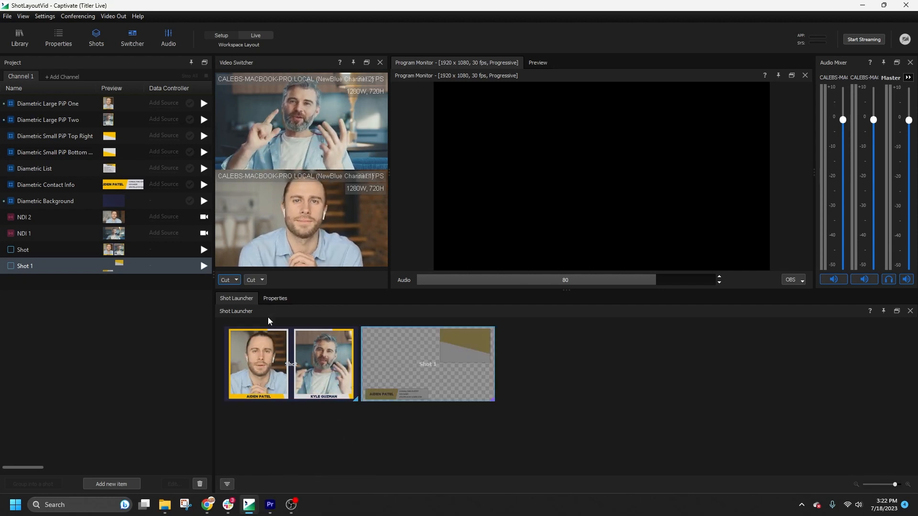
left_click(275, 298)
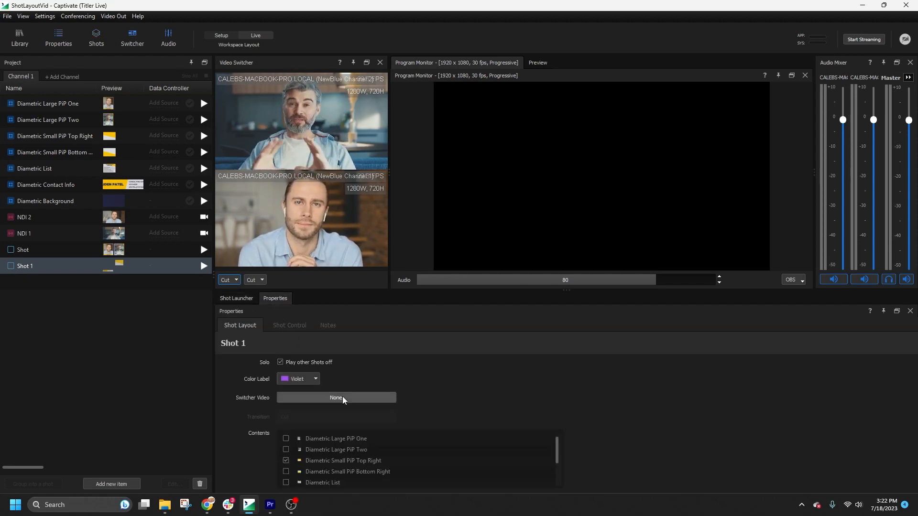
Set Shot 1's switcher video to NDI NewBlue Channel 1 and preview the lower-third over it
left_click(336, 398)
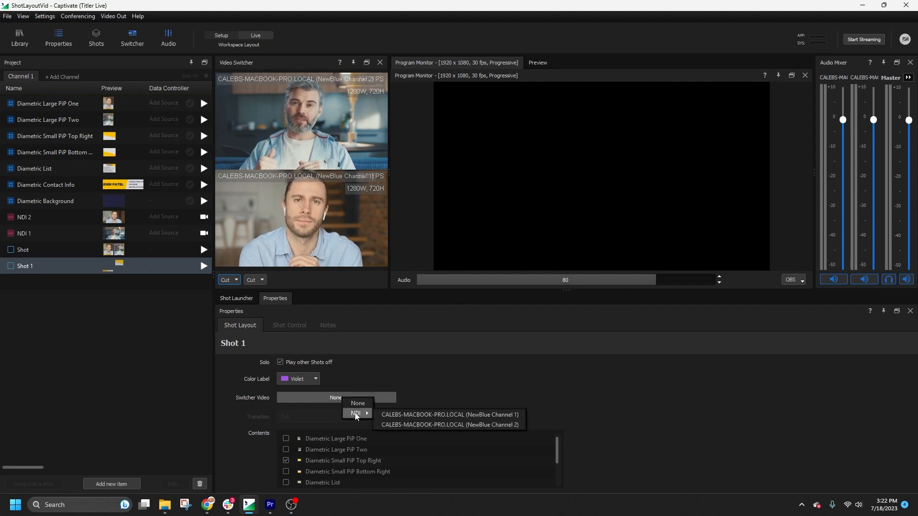
left_click(449, 415)
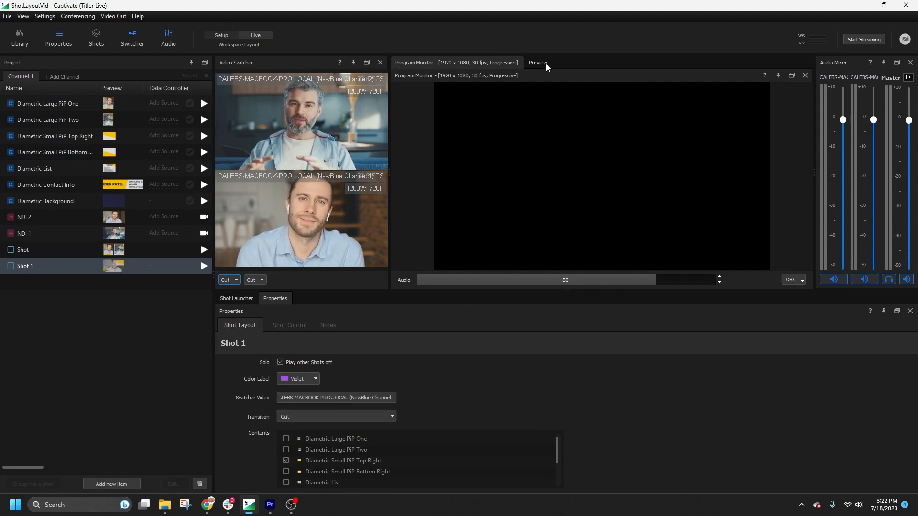
left_click(536, 63)
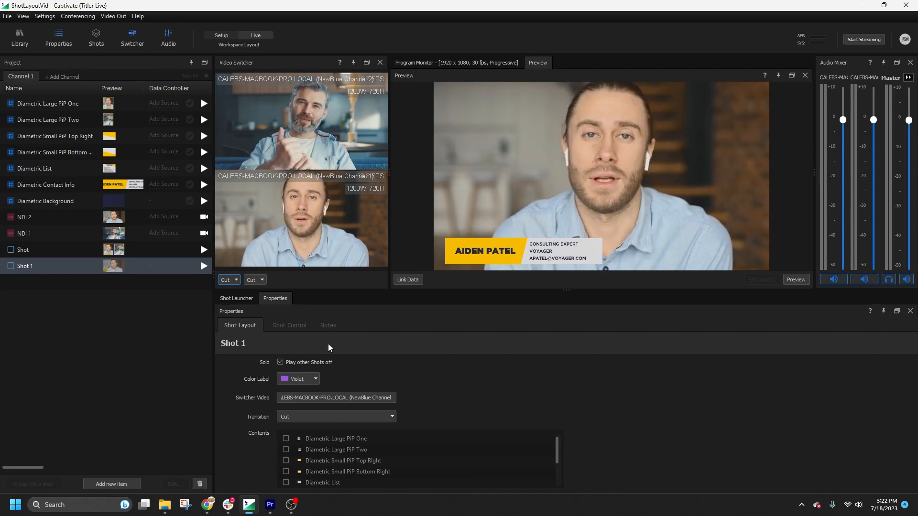
left_click(289, 325)
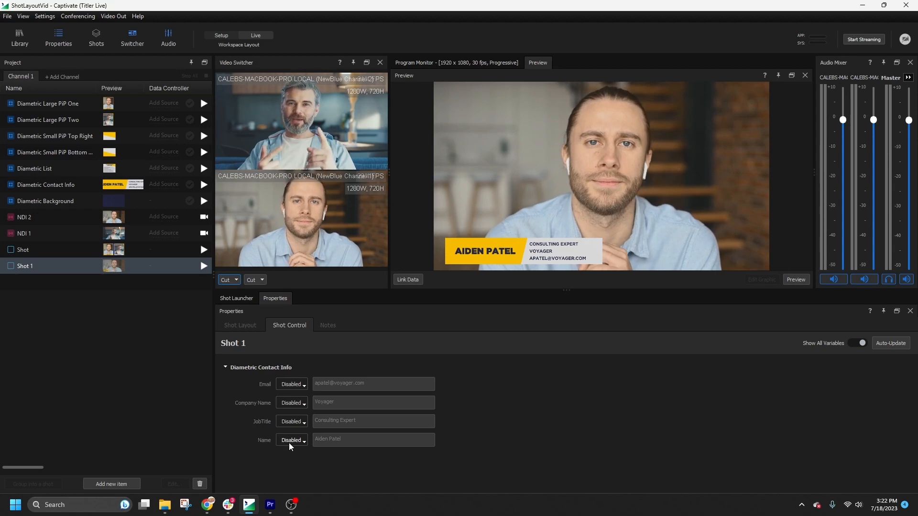
left_click(293, 440)
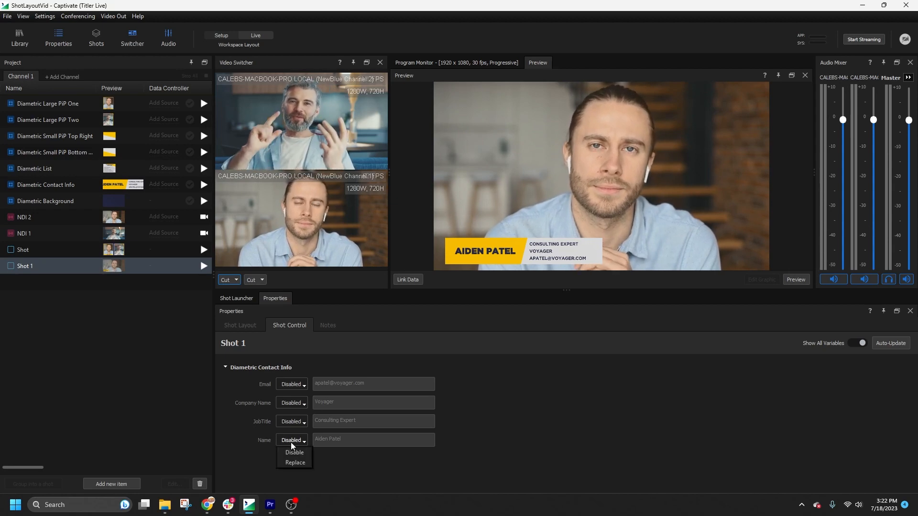
left_click(295, 463)
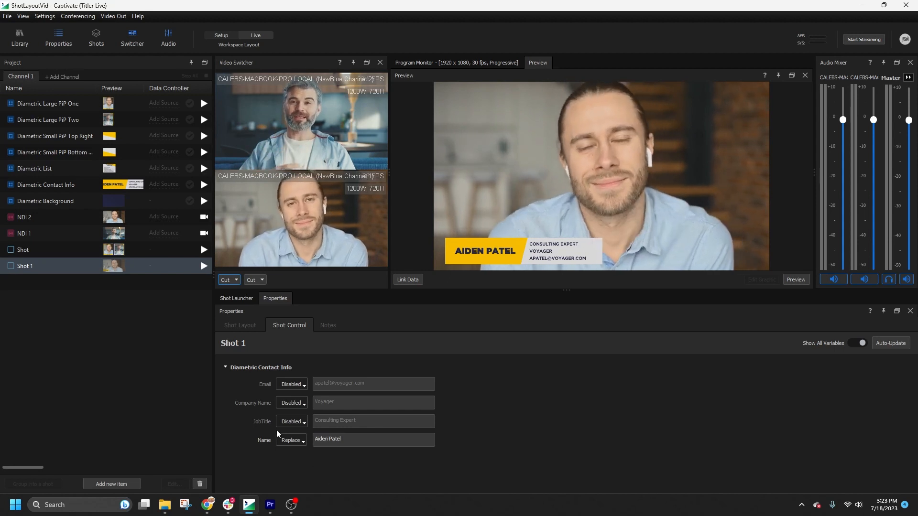
left_click(237, 298)
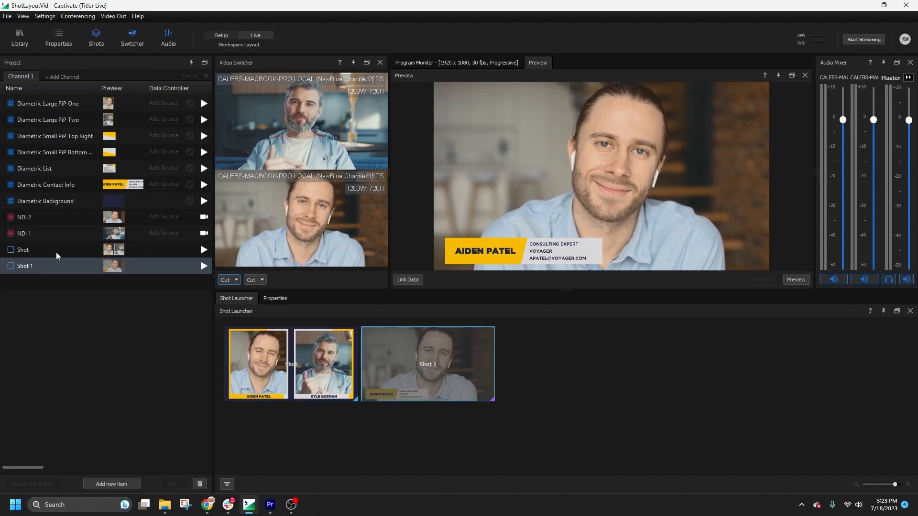
Create a new shot containing the Diametric List bullet list with the speaker PiP
right_click(23, 250)
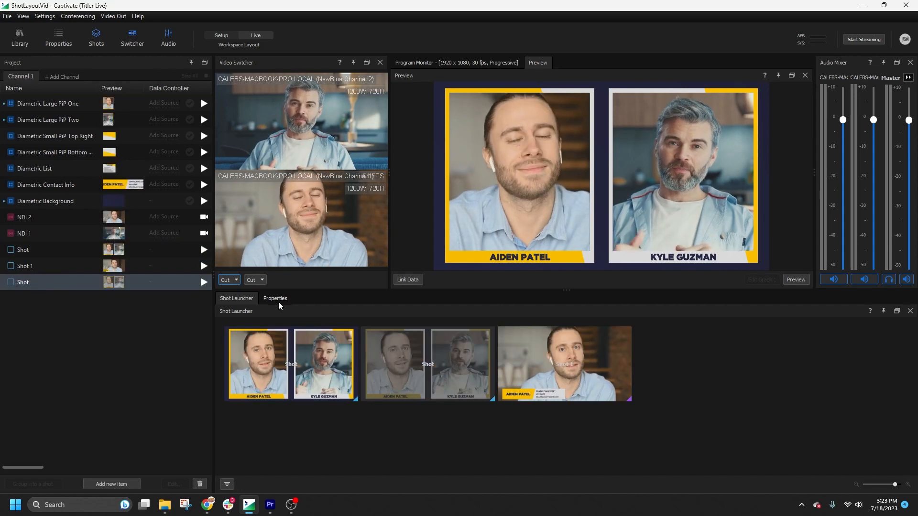
left_click(275, 298)
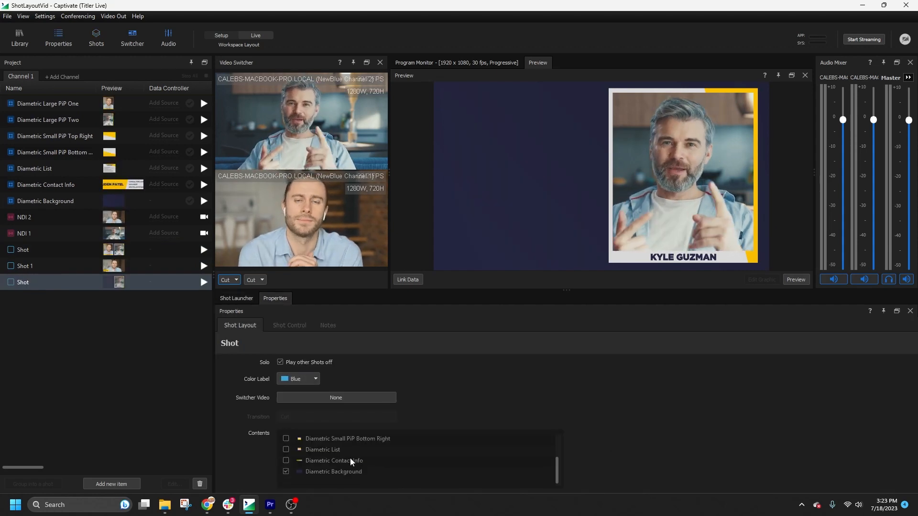
left_click(289, 325)
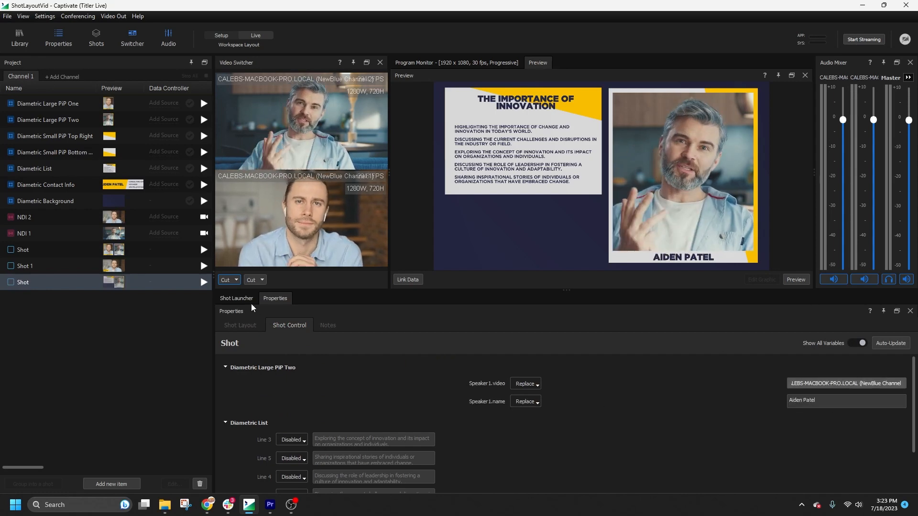
left_click(236, 300)
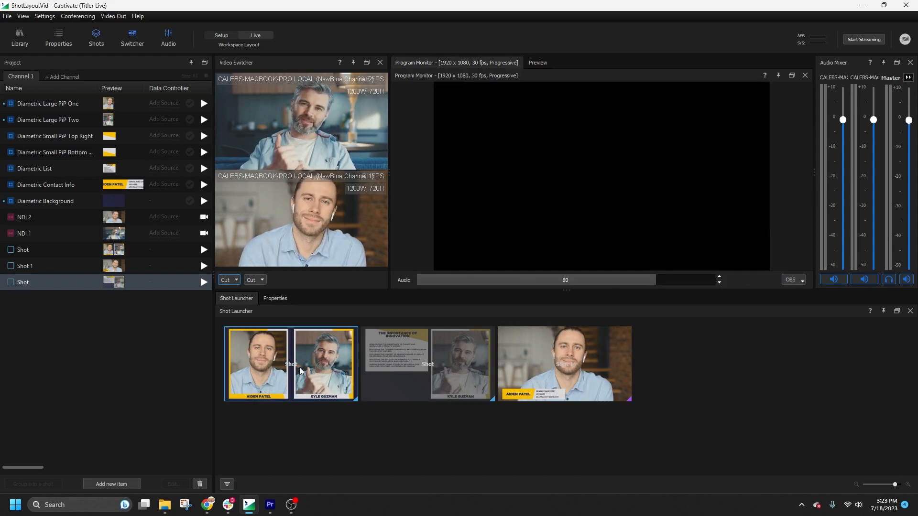
Play the PiP pair, the bullet list shot, then the contact lower-third shot on air in turn
left_click(291, 363)
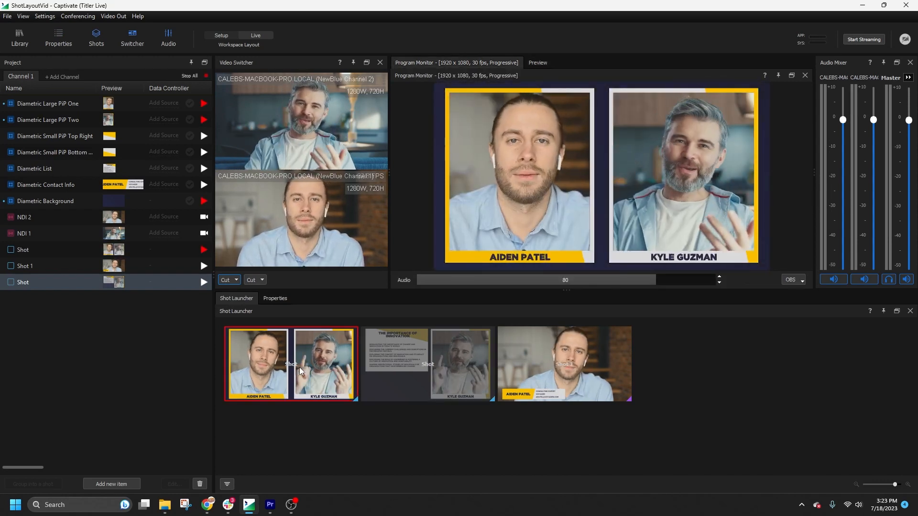
left_click(427, 364)
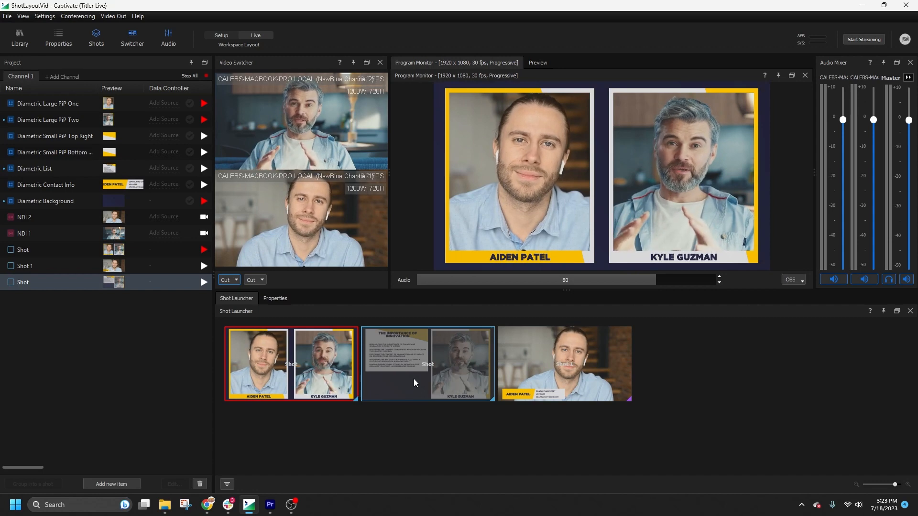
left_click(428, 364)
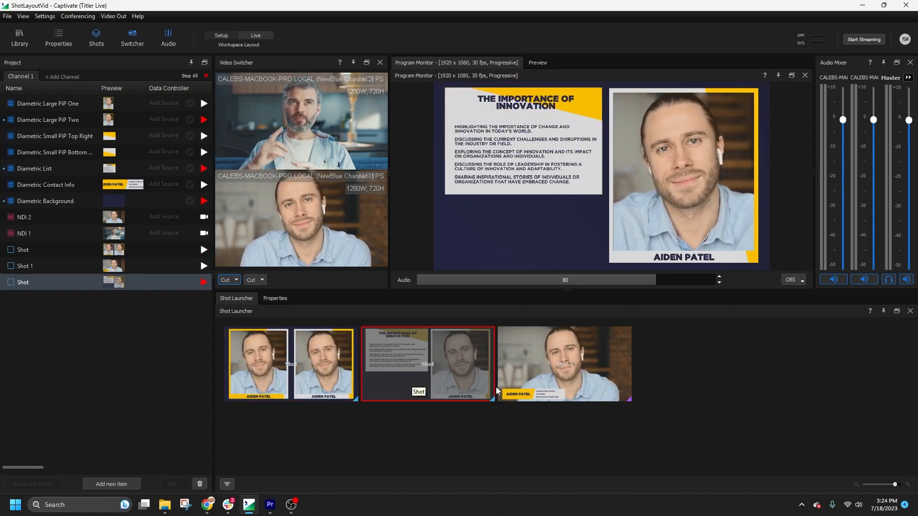
left_click(564, 363)
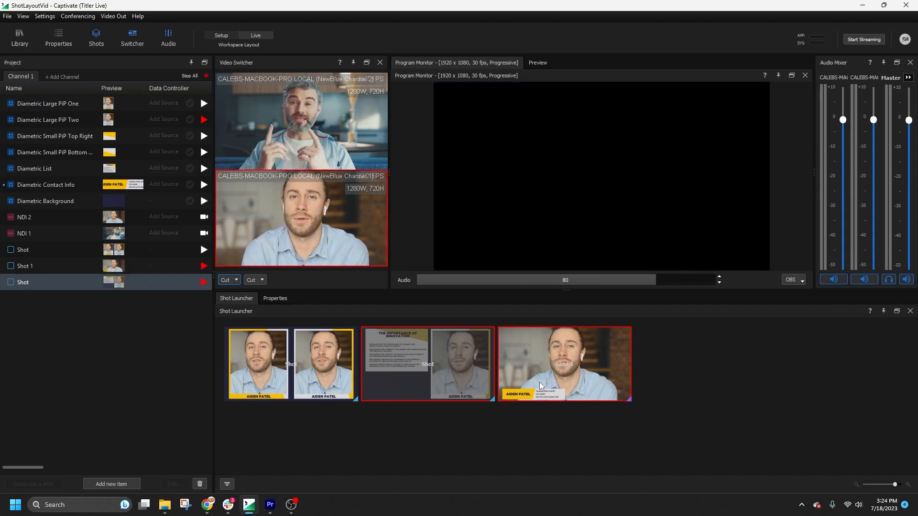
left_click(565, 364)
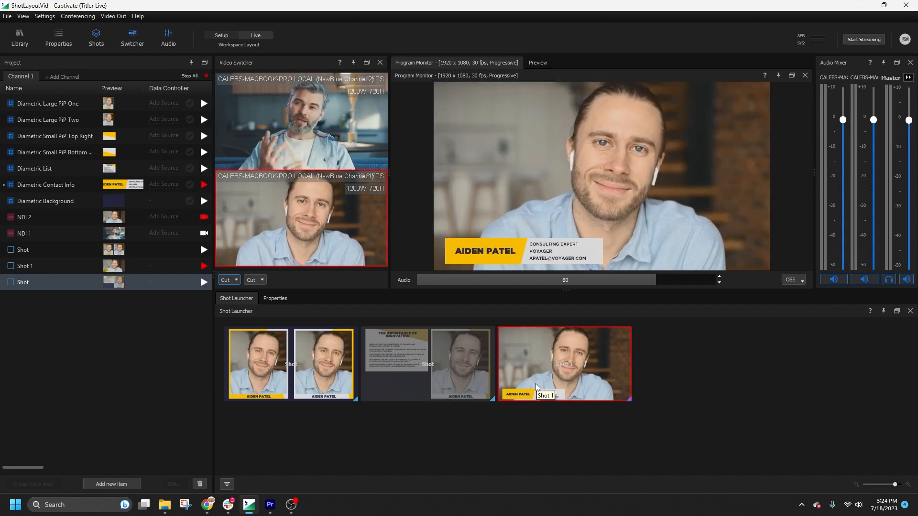